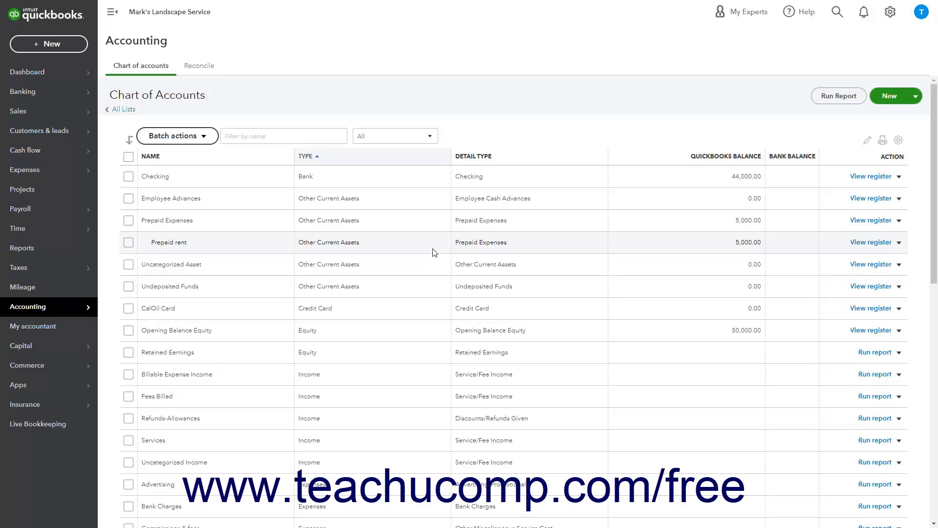
mouse_move(49, 44)
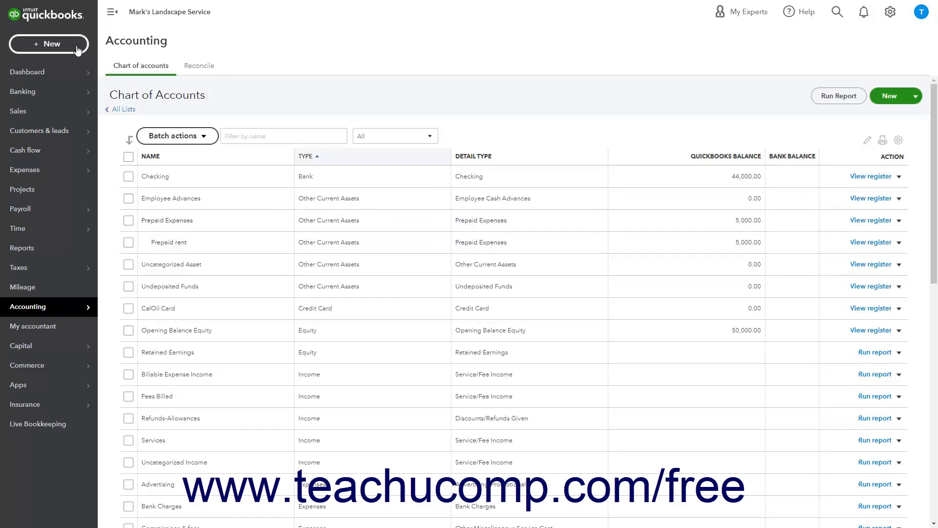
Start a new Journal entry from the + New menu under Other.
left_click(49, 43)
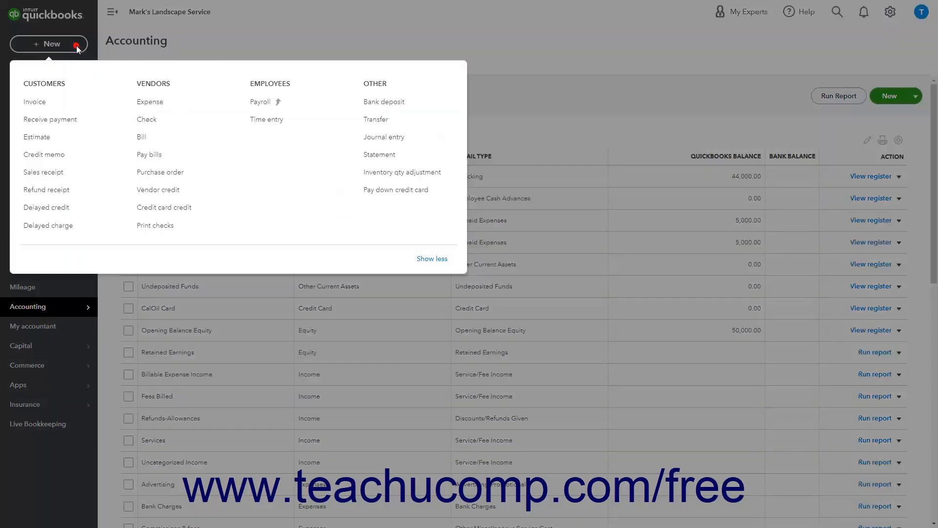
mouse_move(384, 137)
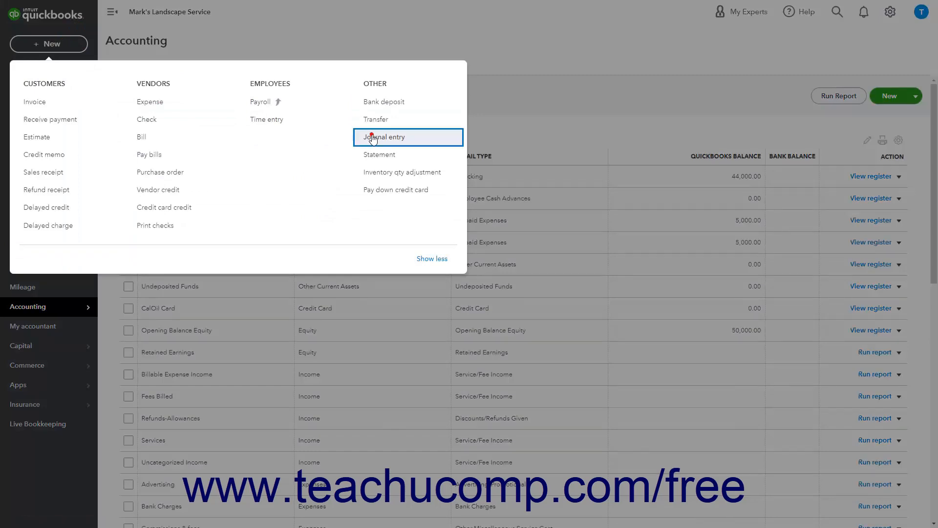
left_click(384, 137)
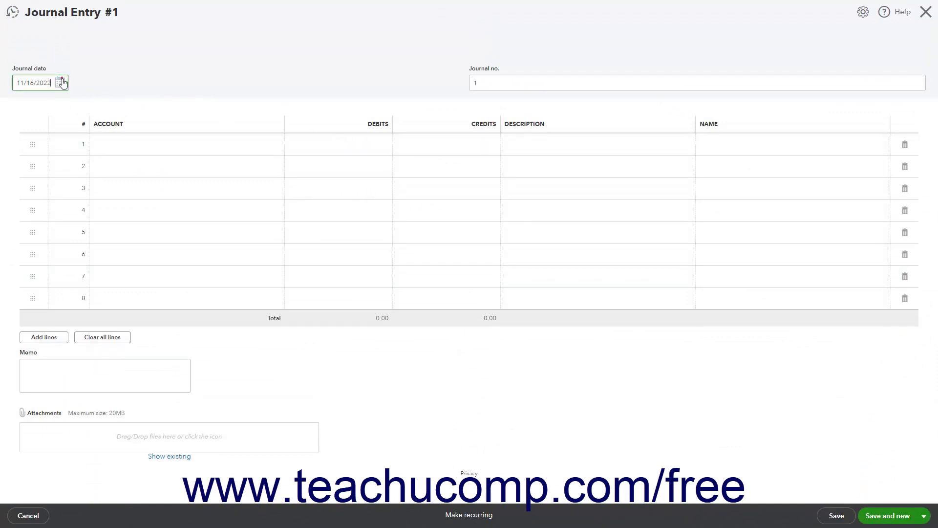
Date the entry 12/16/2022 and confirm journal number 1.
left_click(59, 82)
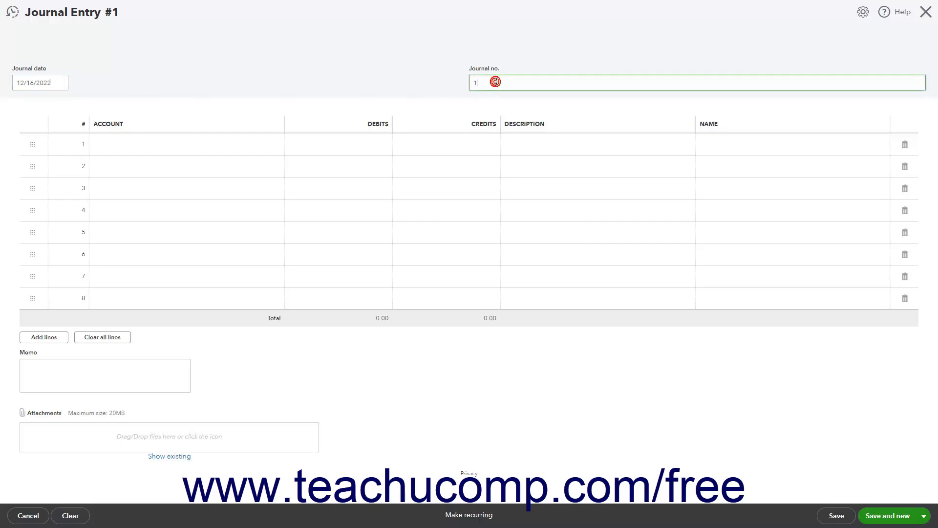
left_click(495, 82)
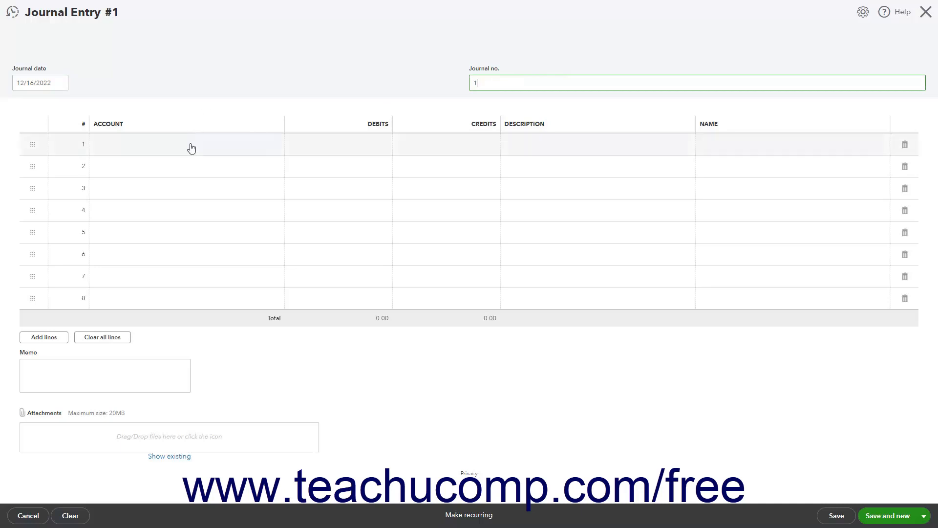
Fill line 1 with Rent or Lease debited 1,000, then move to line 2.
left_click(186, 144)
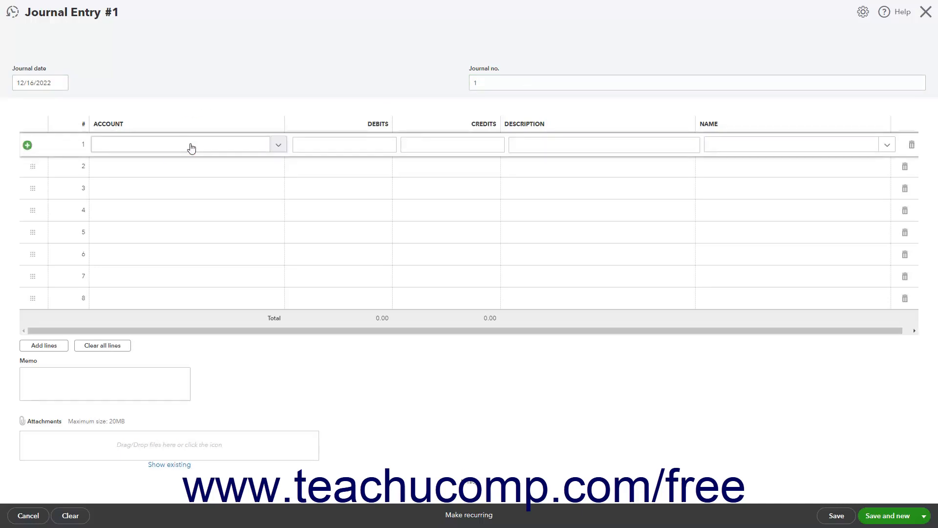
type("ren")
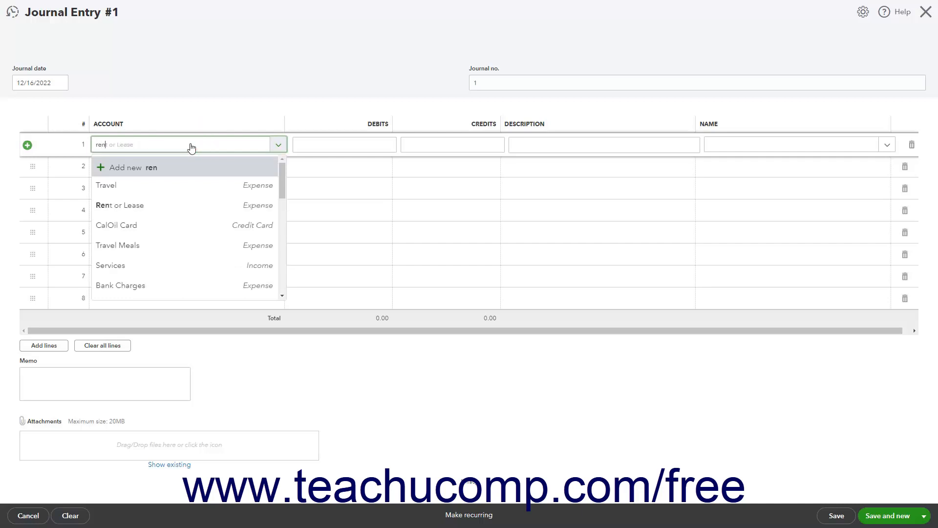
left_click(119, 204)
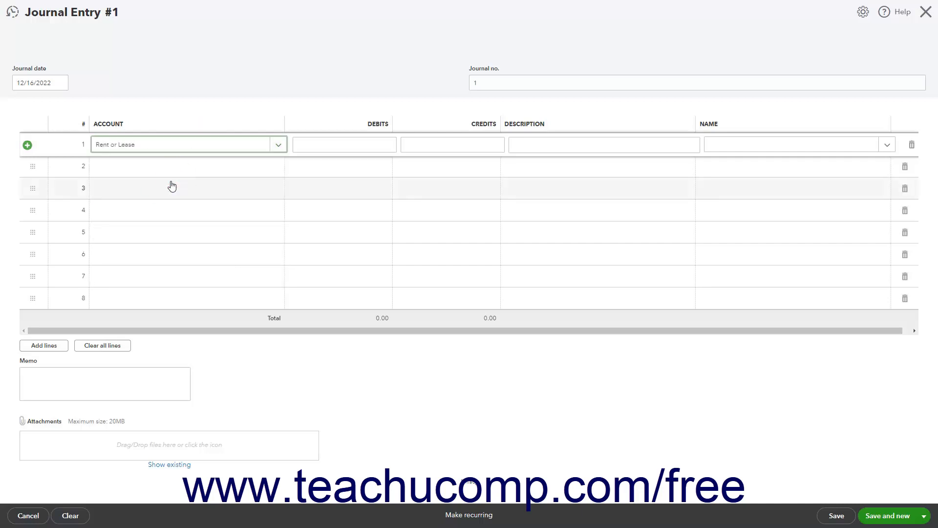
left_click(344, 145)
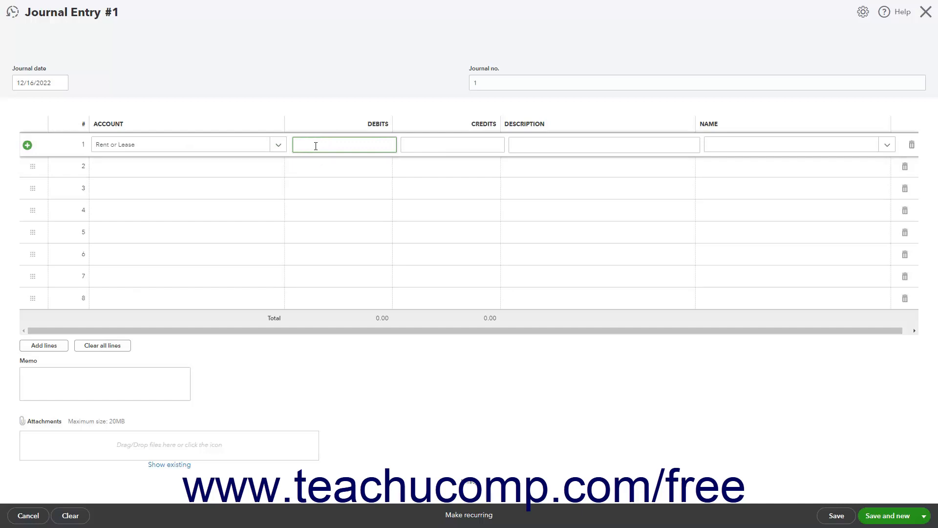
type("1")
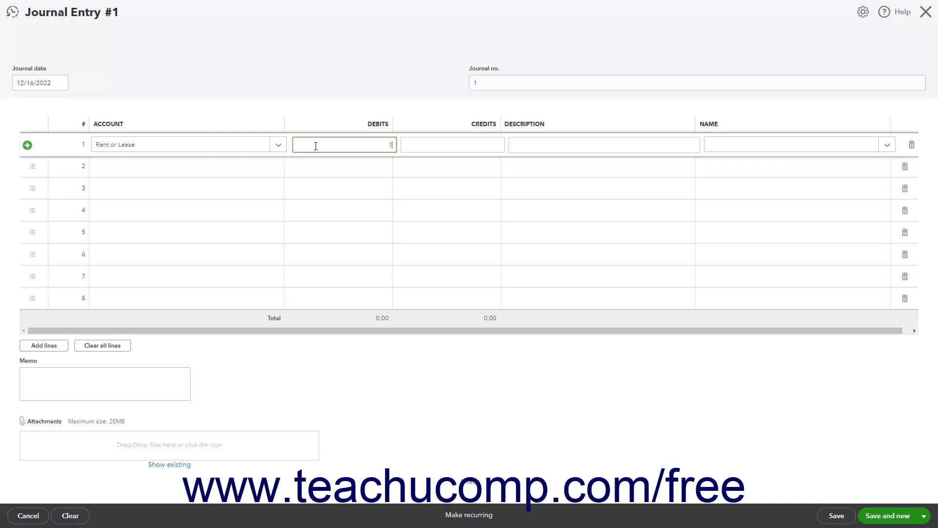
type("000")
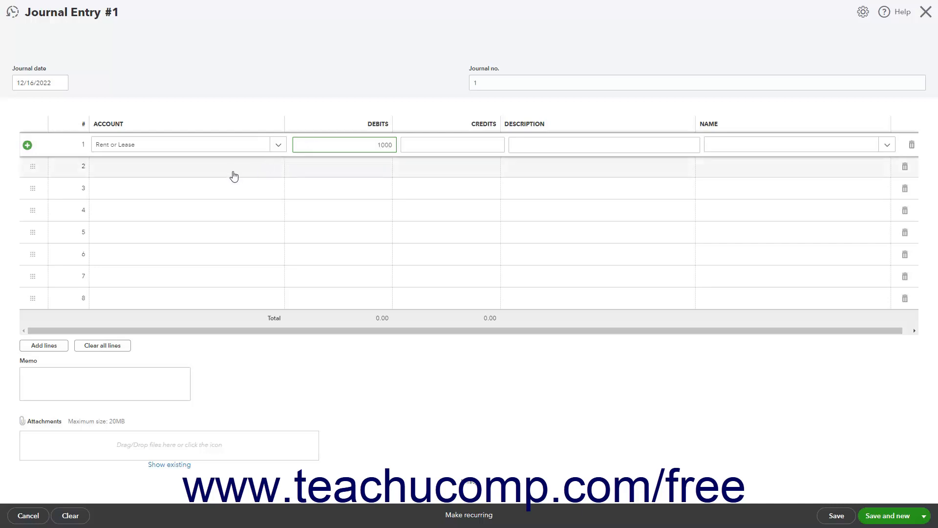
left_click(186, 166)
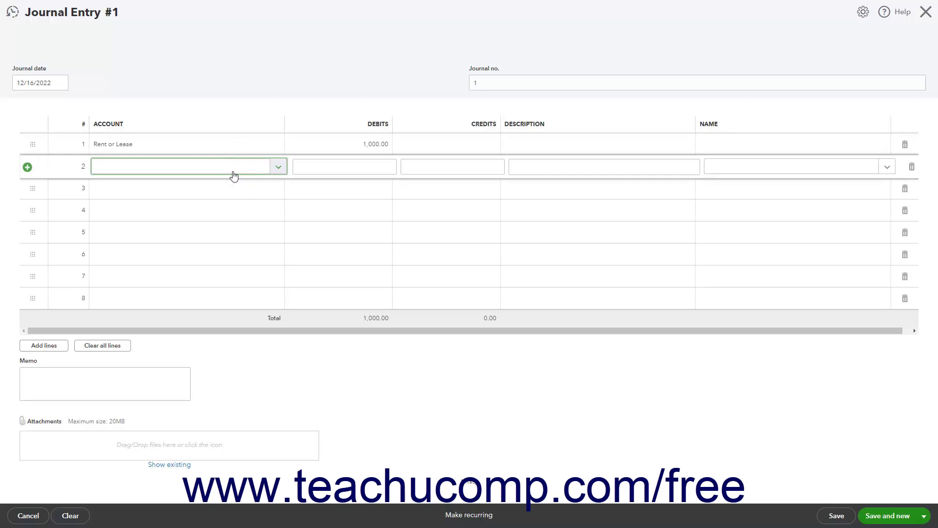
Fill line 2 with Prepaid Expenses:Prepaid rent credited 1,000 and bring up the save options.
type("p")
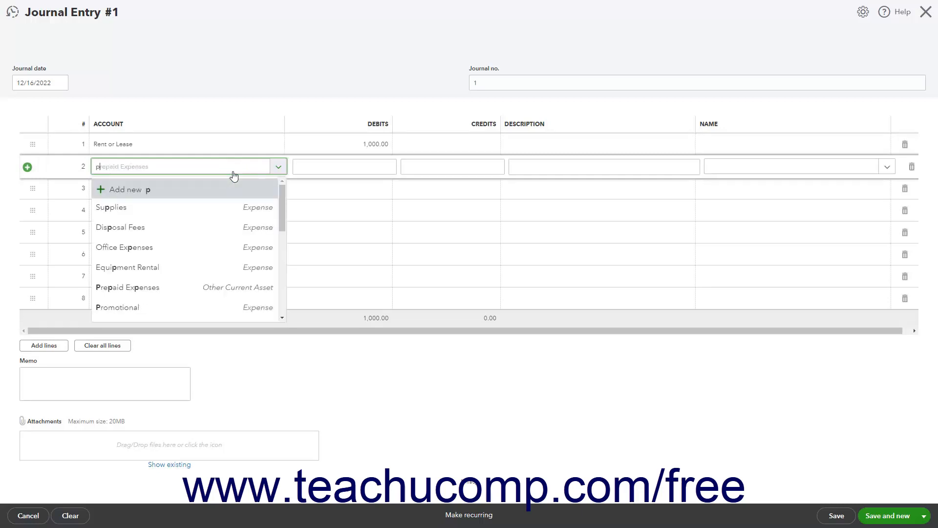
type("repaid")
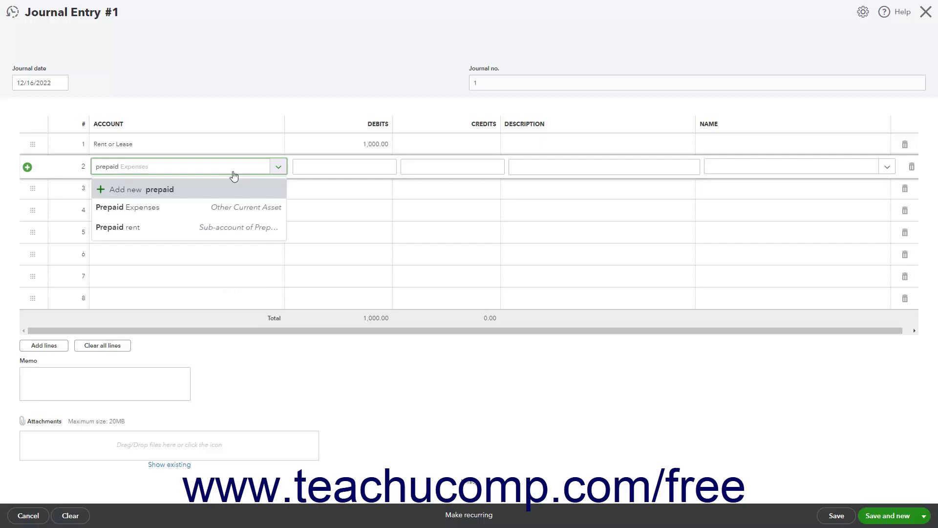
left_click(118, 227)
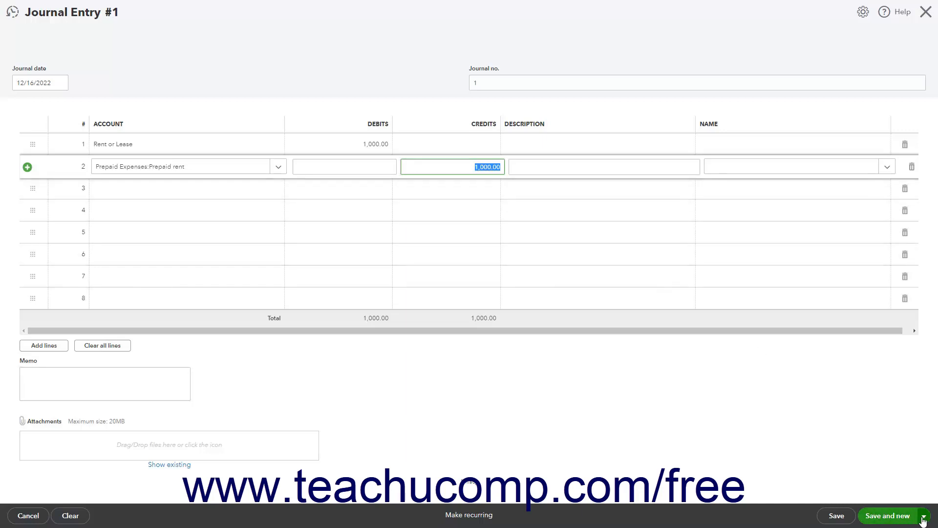
left_click(930, 516)
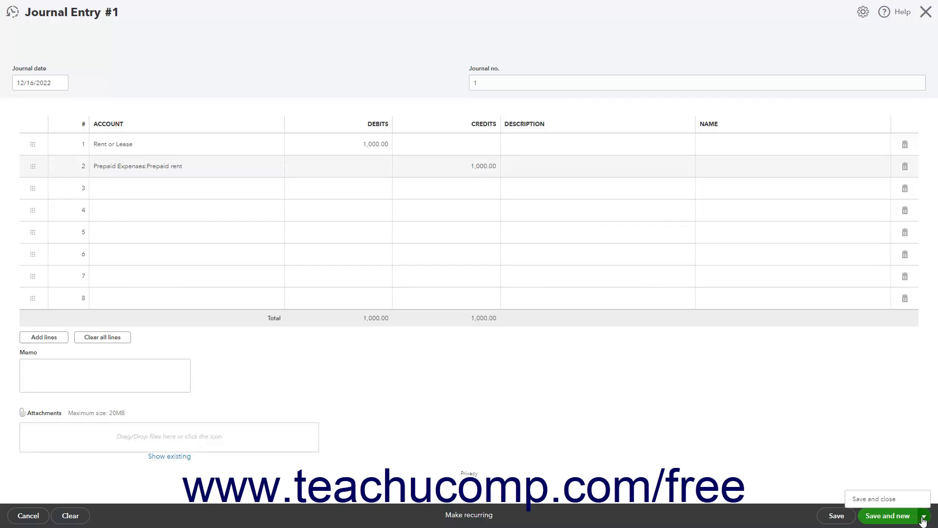